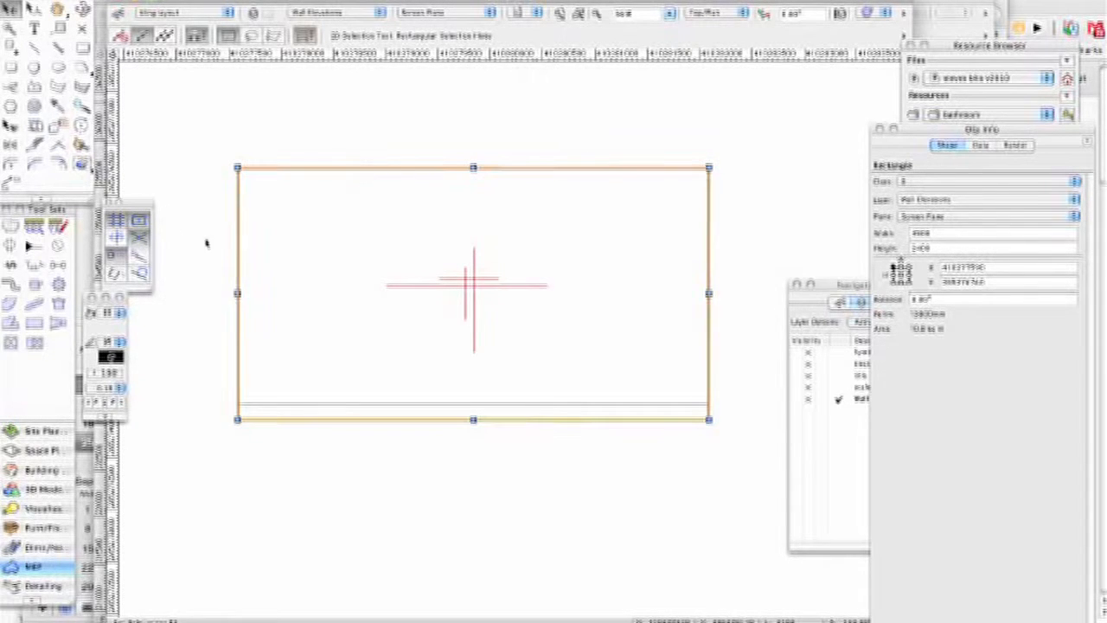
mouse_move(373, 341)
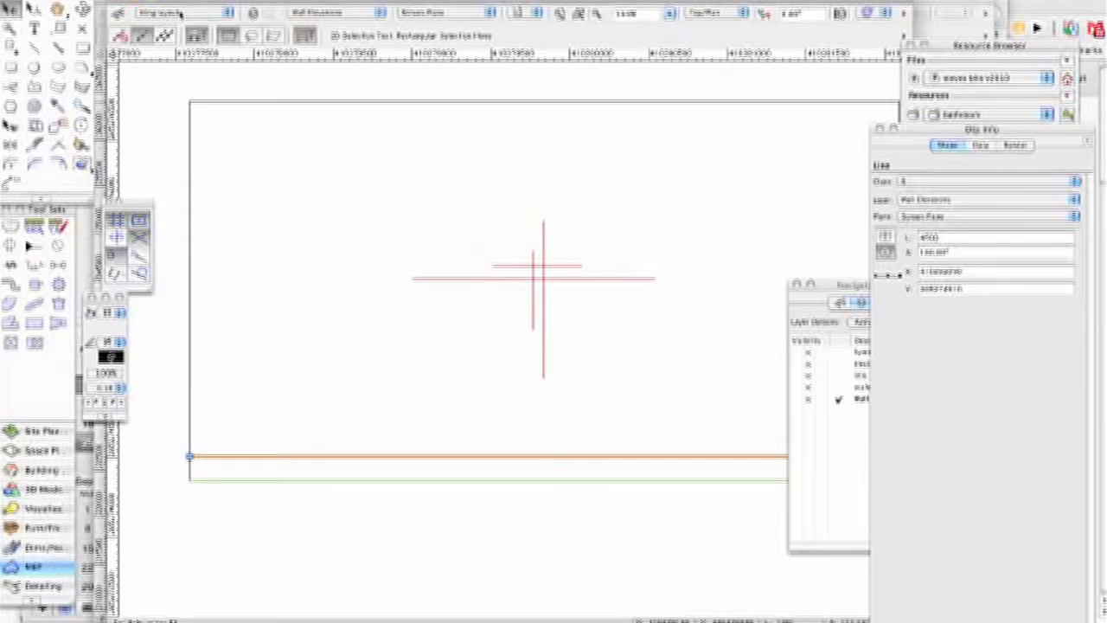
Make 'tiling layout' the active class from the View bar Class pop-up
click(170, 12)
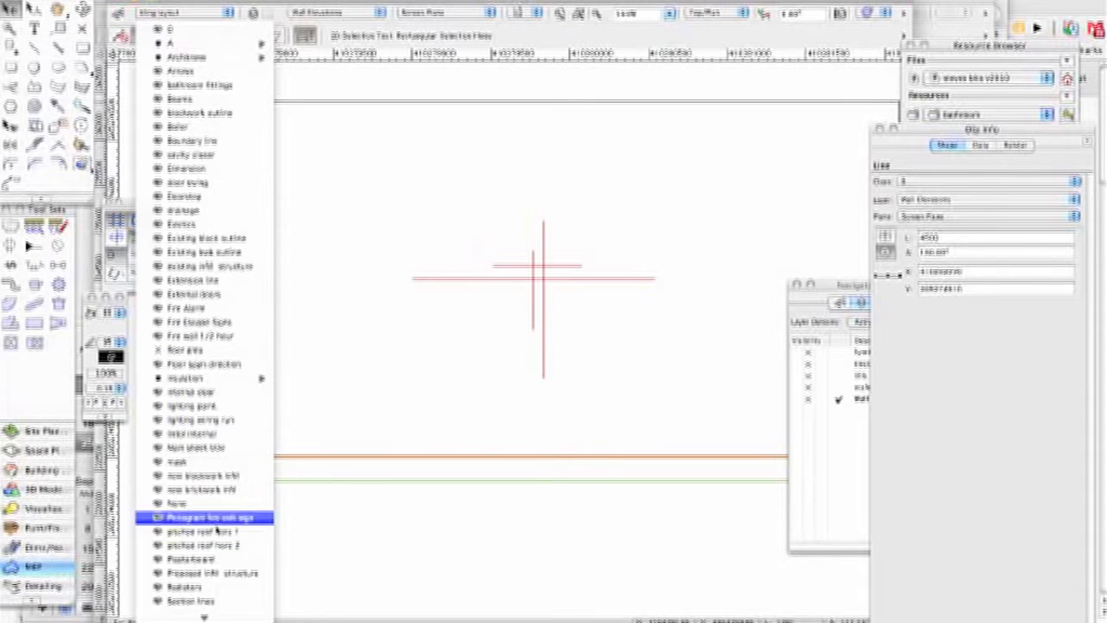
click(205, 531)
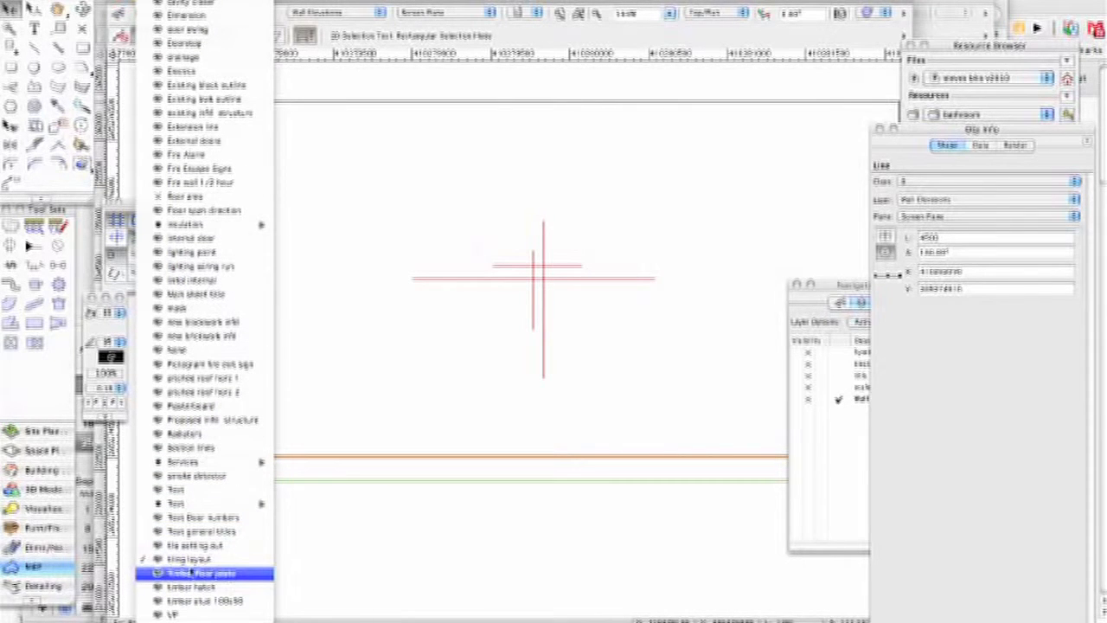
click(189, 559)
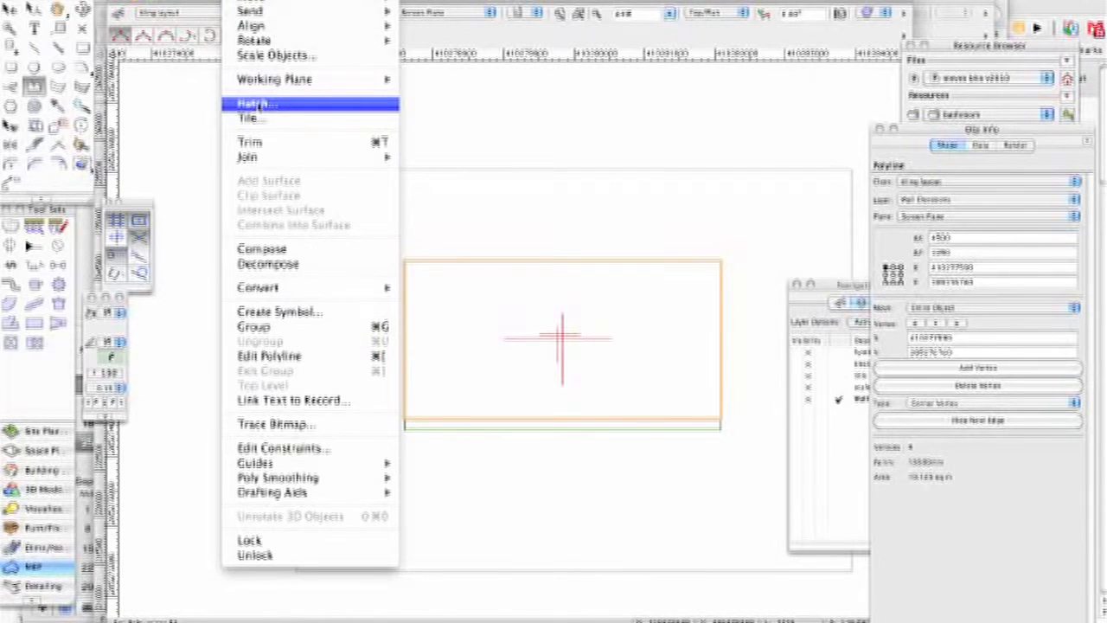
click(255, 104)
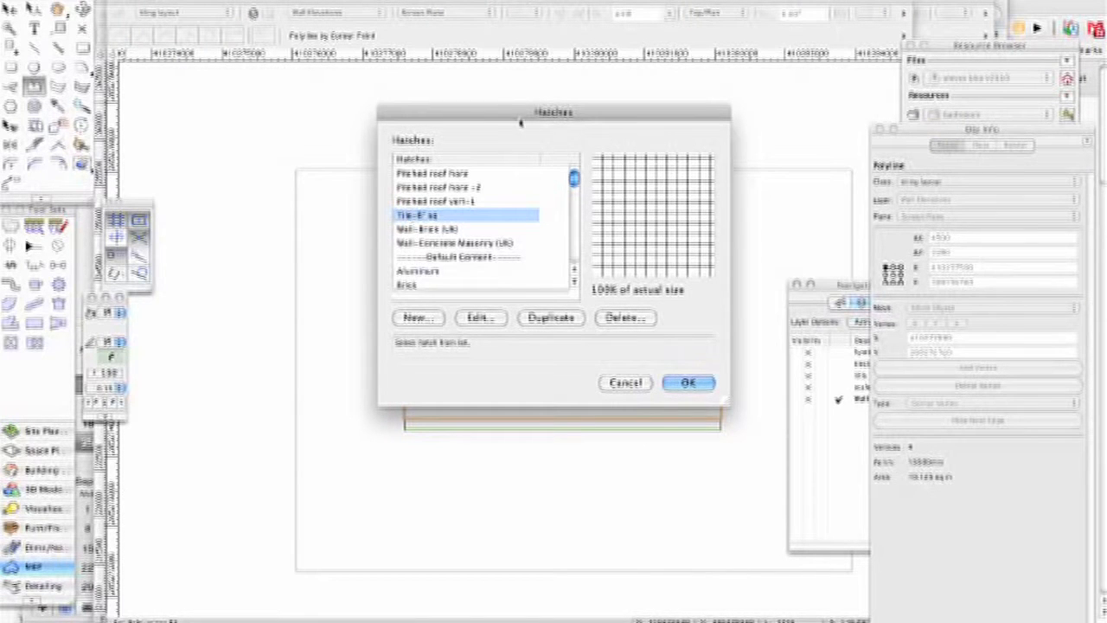
drag(554, 111, 297, 76)
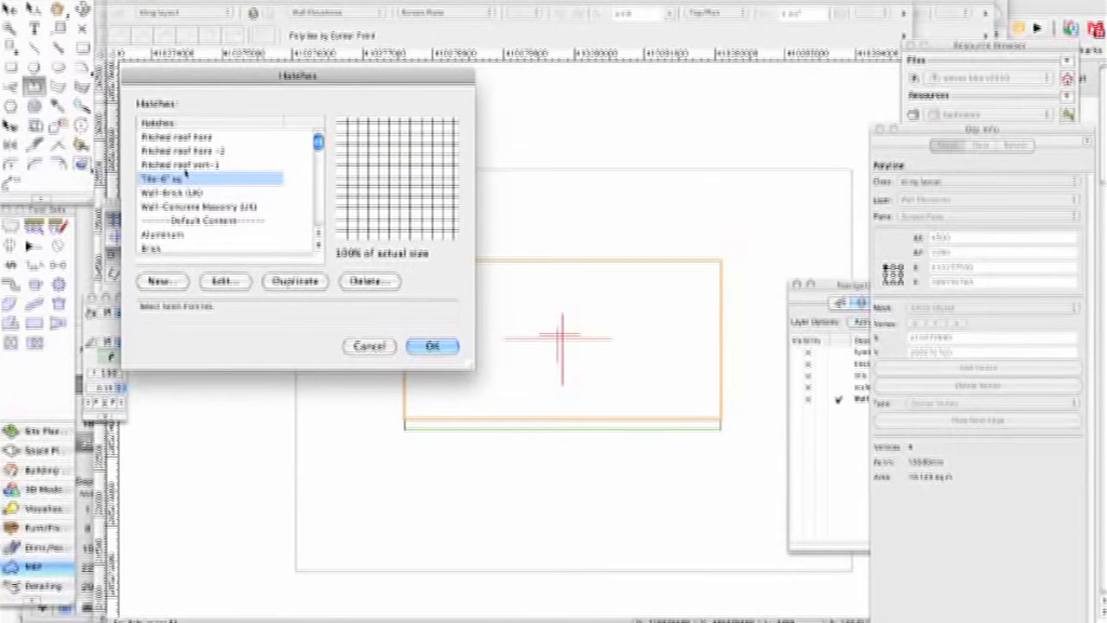
click(432, 346)
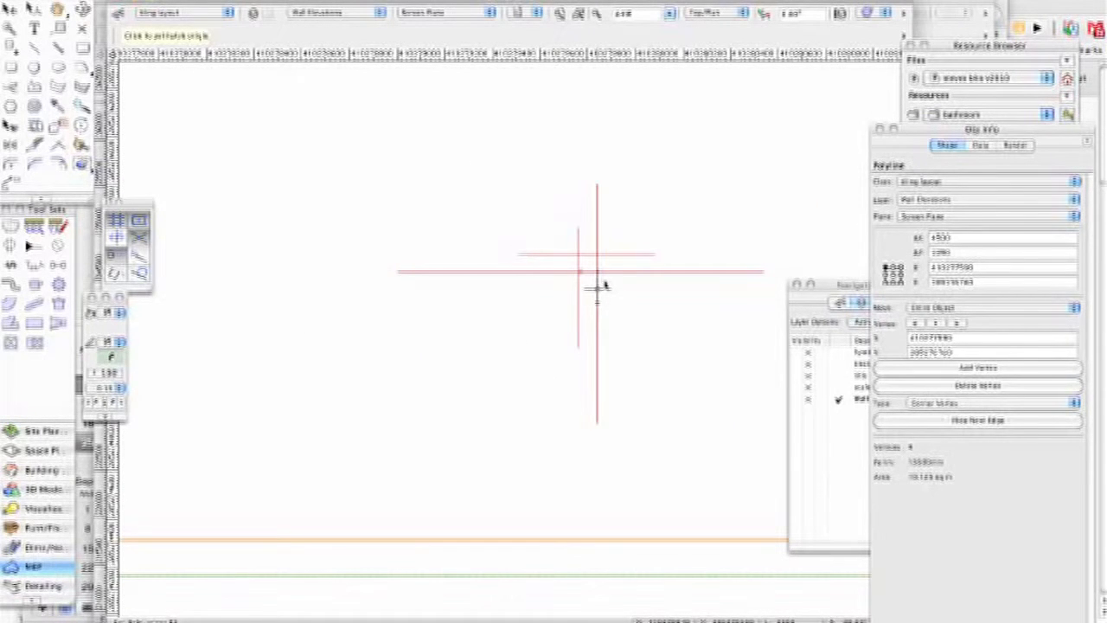
drag(597, 274, 758, 274)
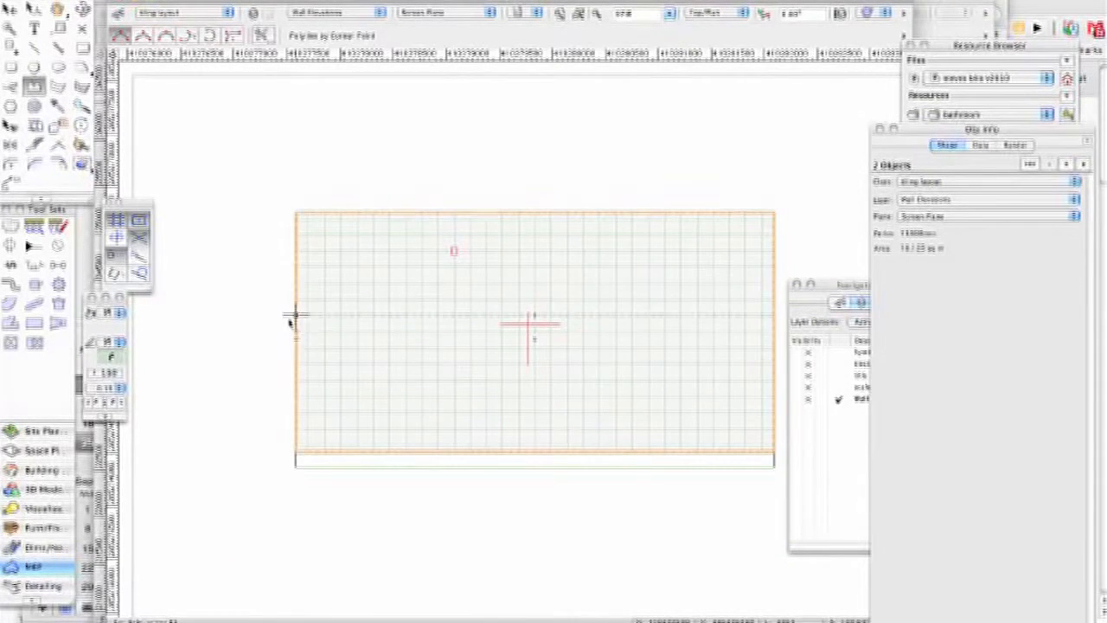
mouse_move(325, 346)
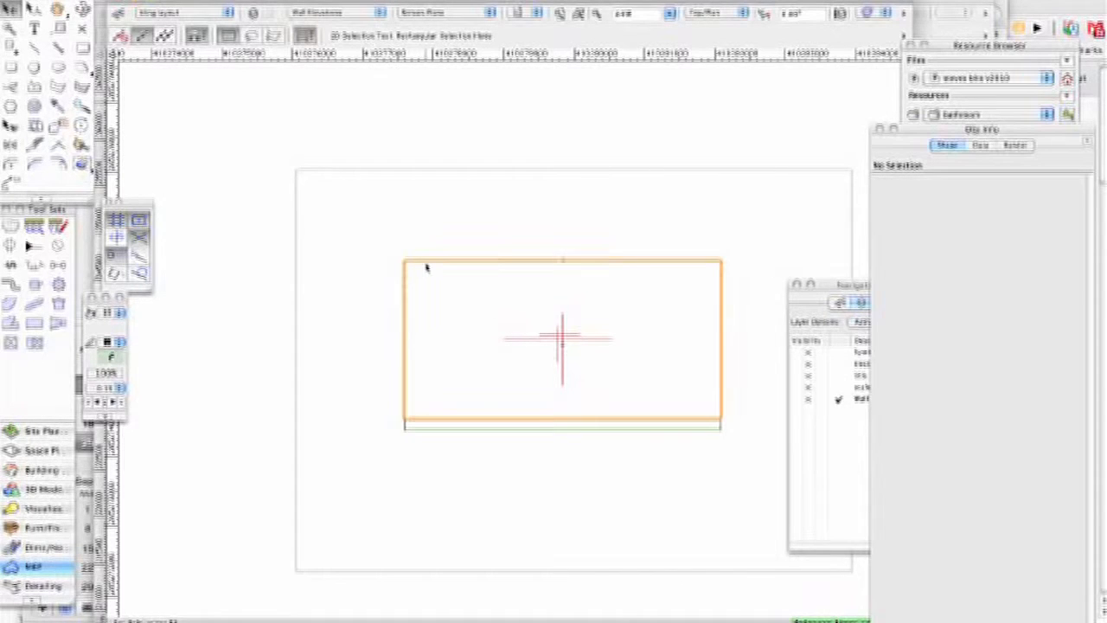
Hatch the selected wall outline with Tile 6" sq and set its origin point on the wall
click(562, 339)
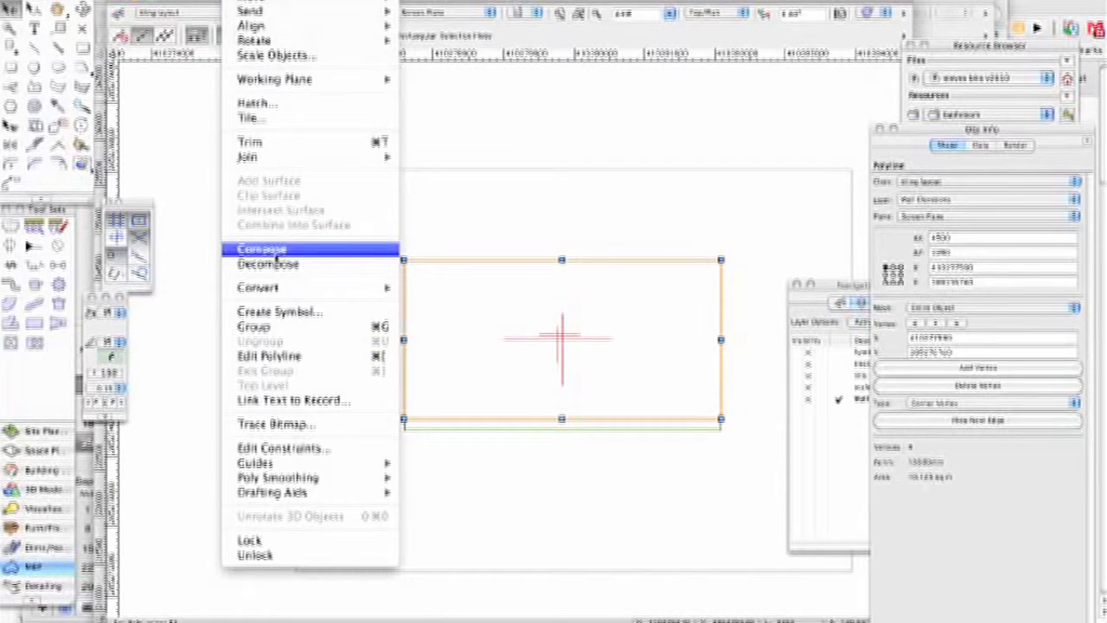
mouse_move(251, 104)
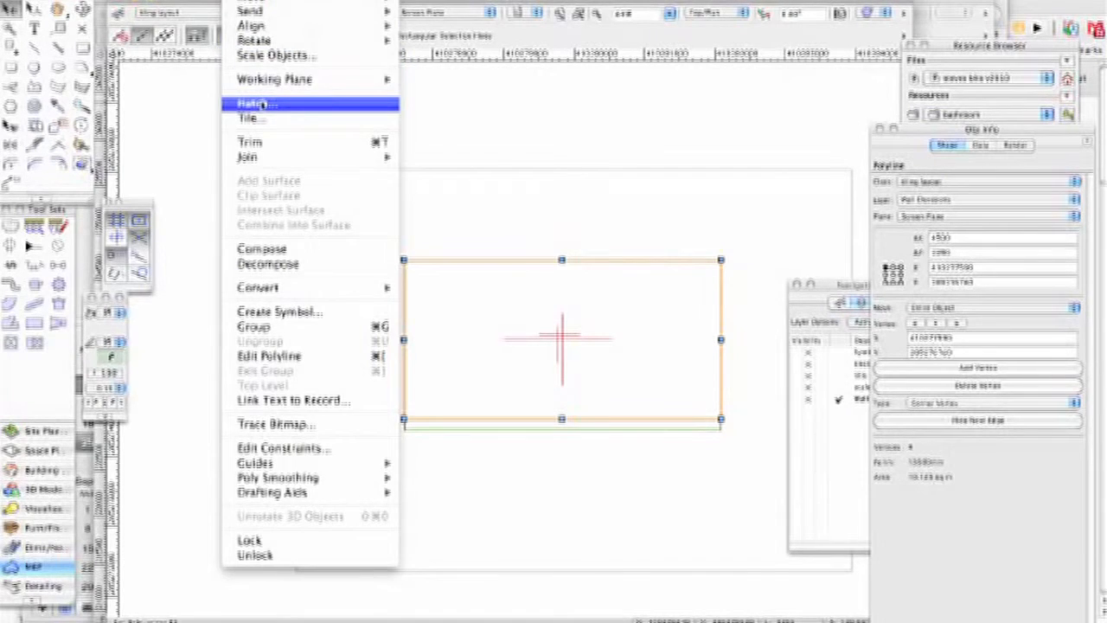
click(253, 104)
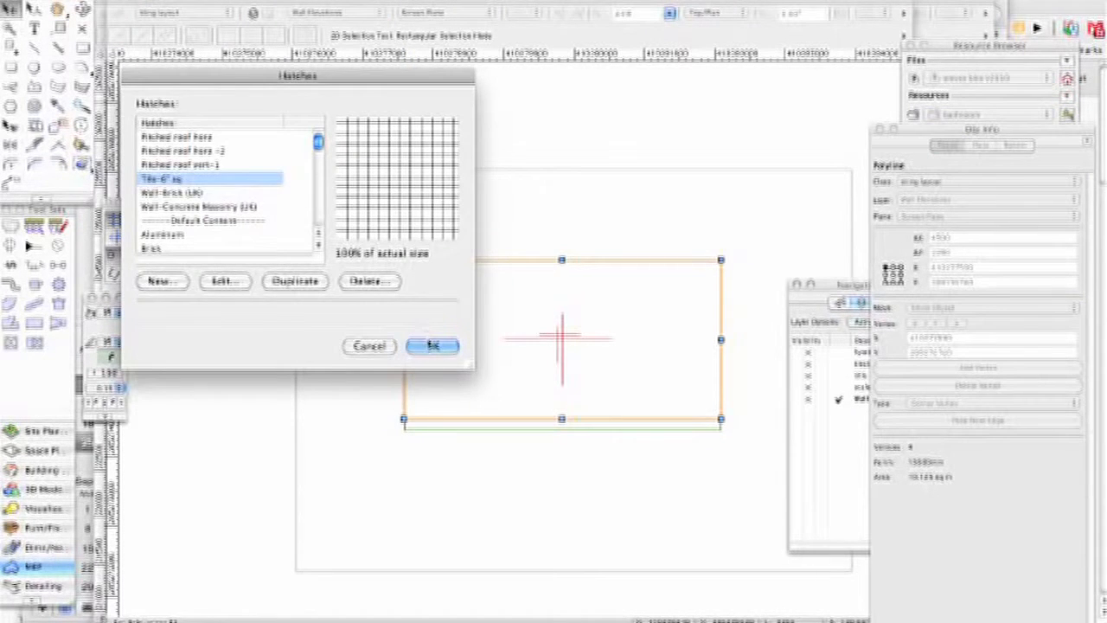
click(433, 346)
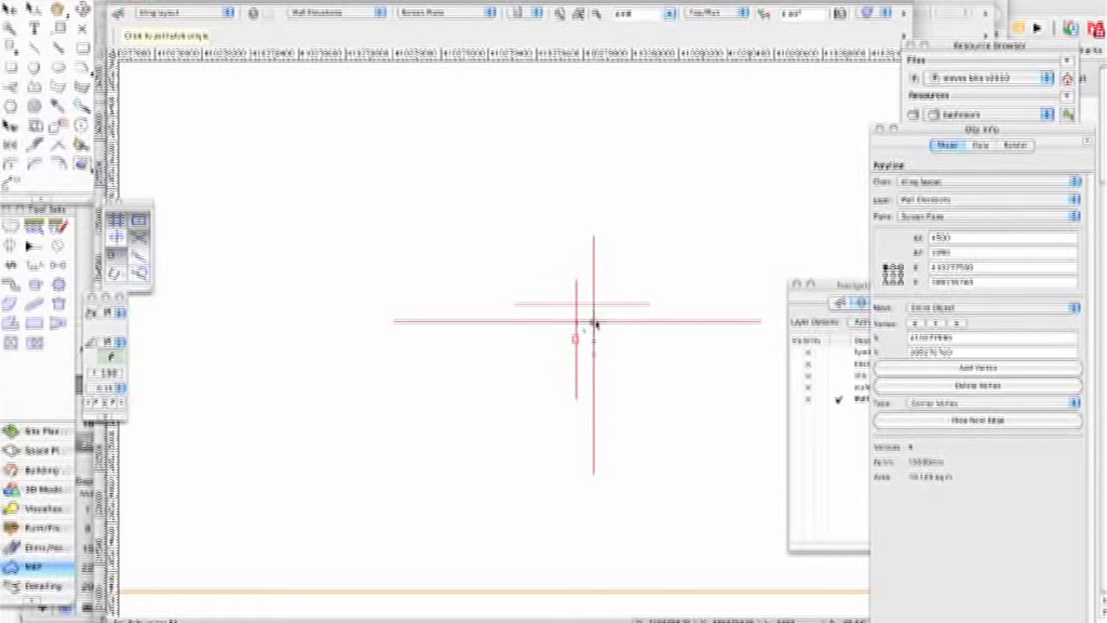
click(594, 310)
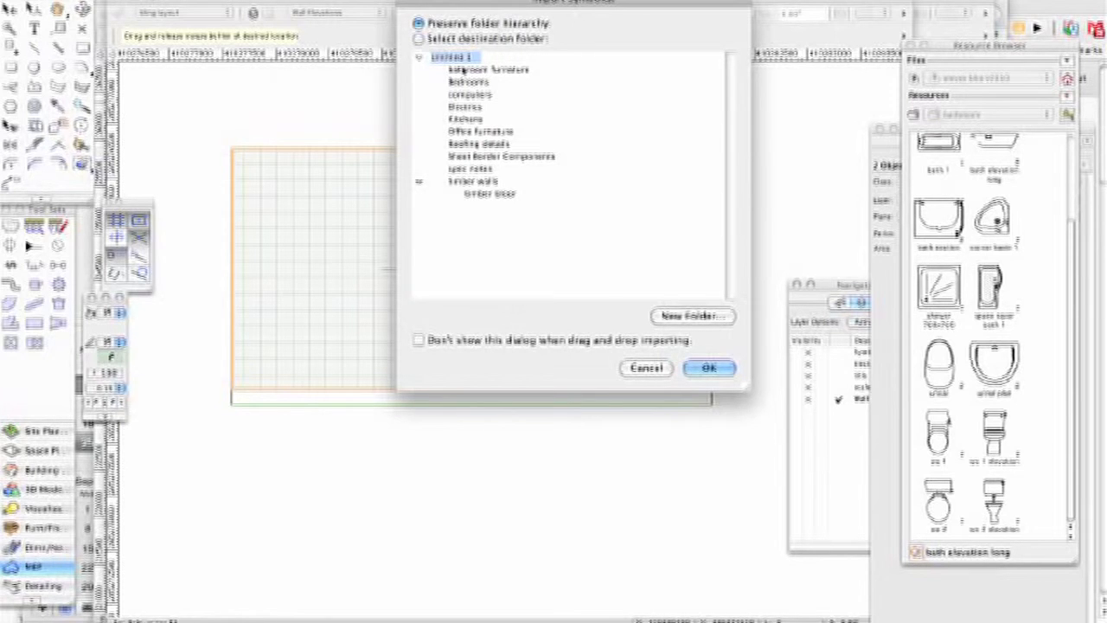
Import the WC elevation symbol into a chosen destination folder
click(419, 38)
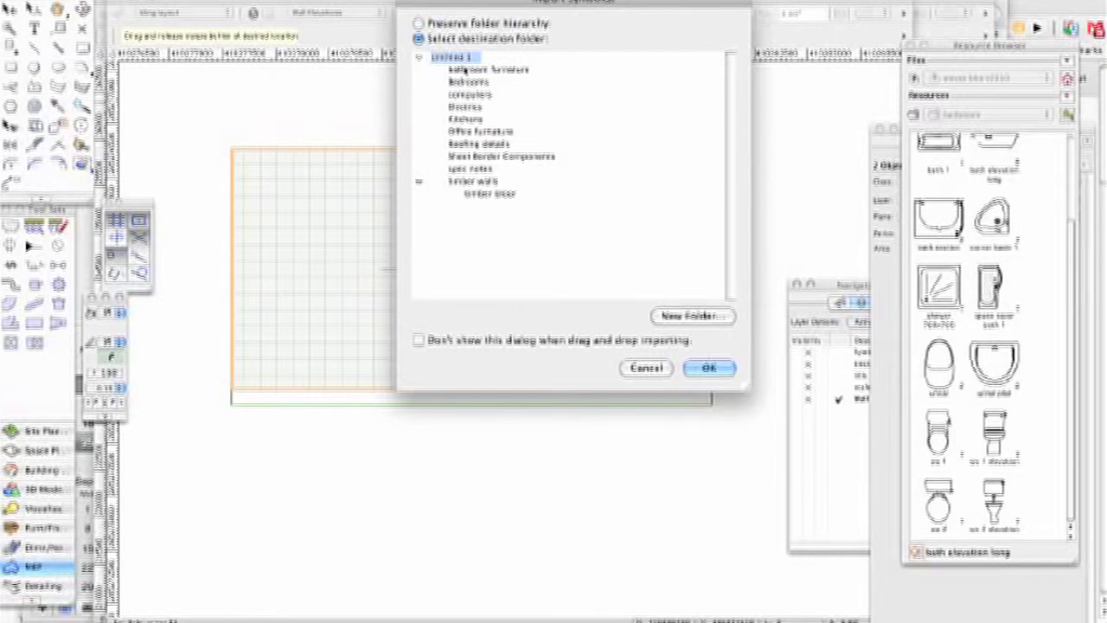
click(710, 367)
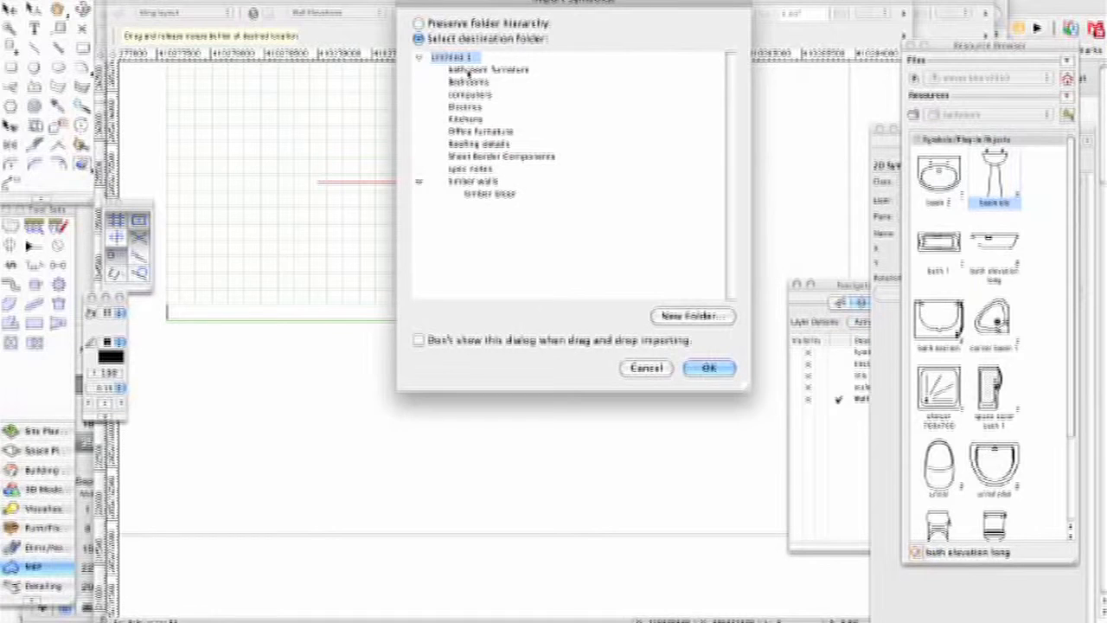
Import the basin symbol into the bathroom furniture folder and stand it beside the WC
click(488, 69)
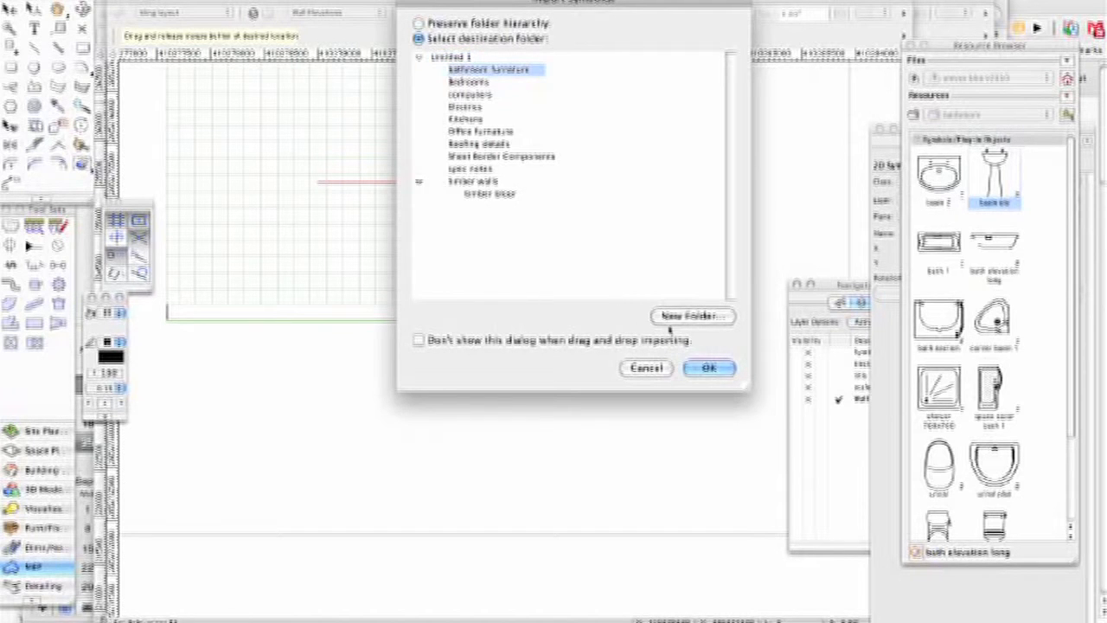
click(710, 367)
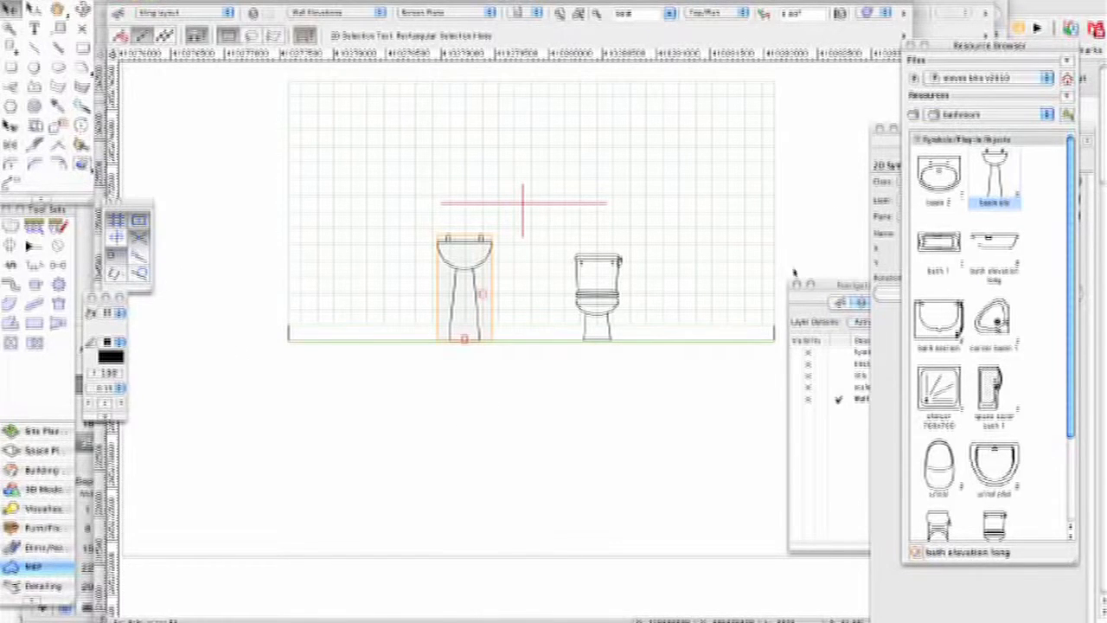
scroll(down, 3)
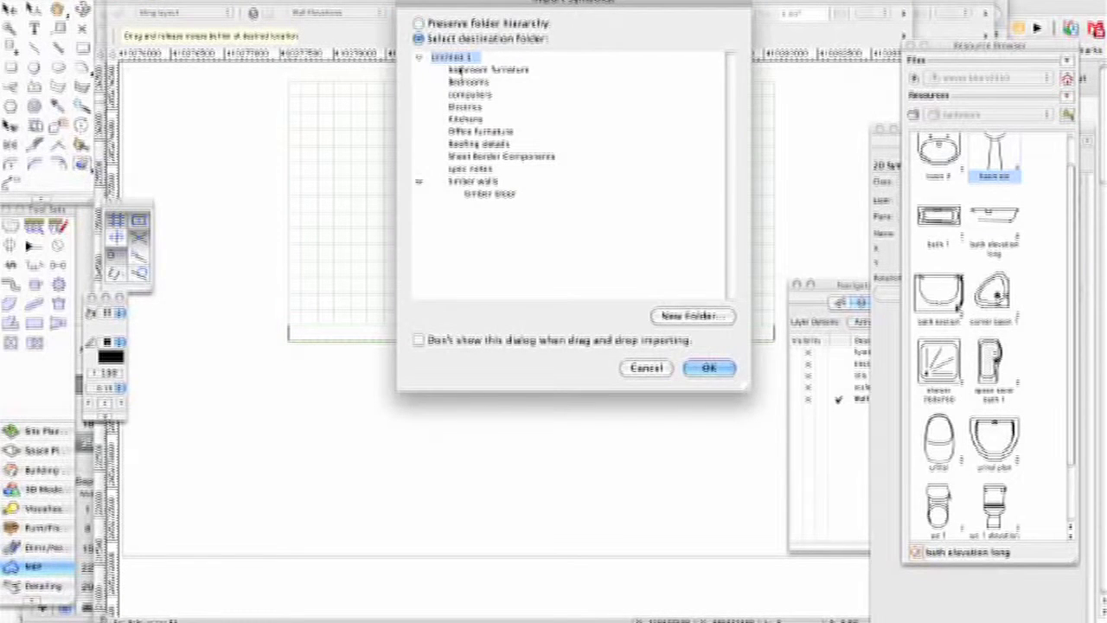
Import the bath section symbol into the bathroom furniture folder, left of the basin
click(487, 70)
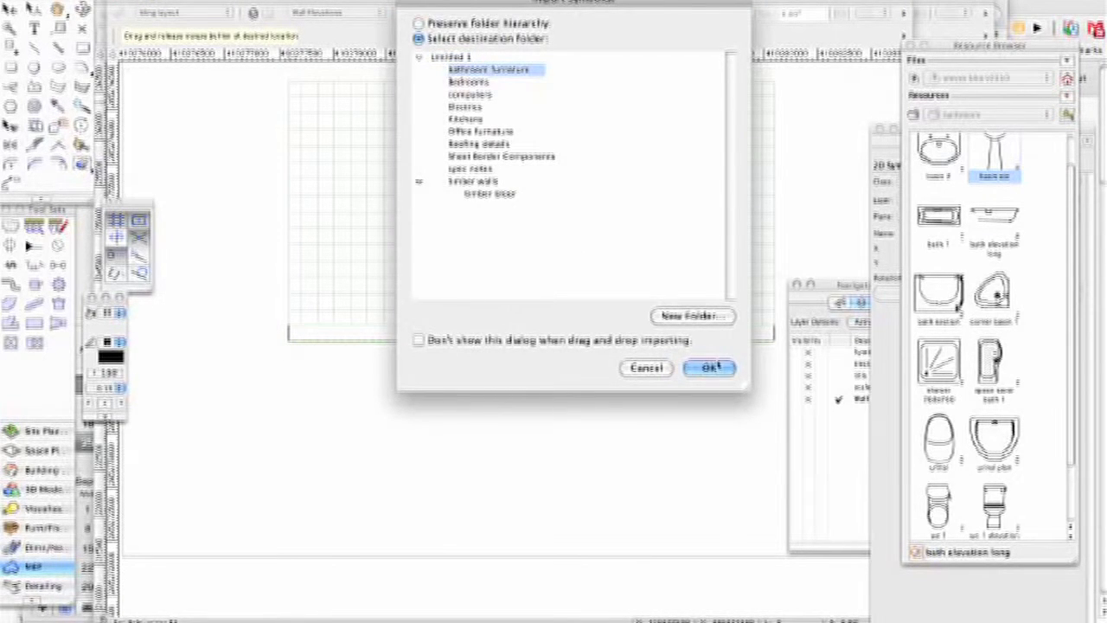
click(709, 366)
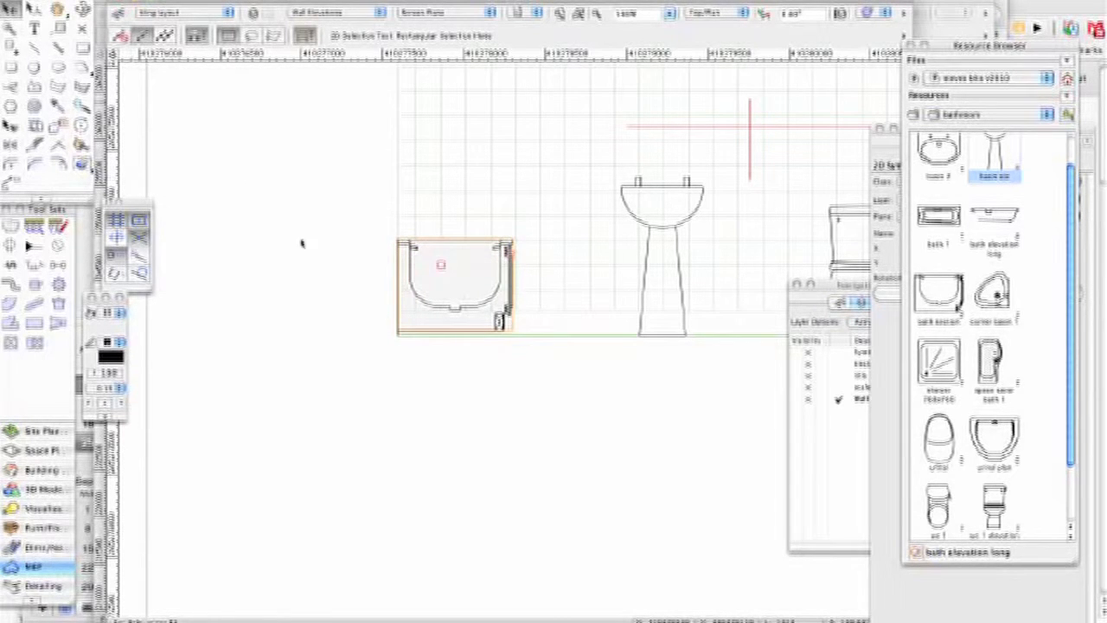
mouse_move(355, 233)
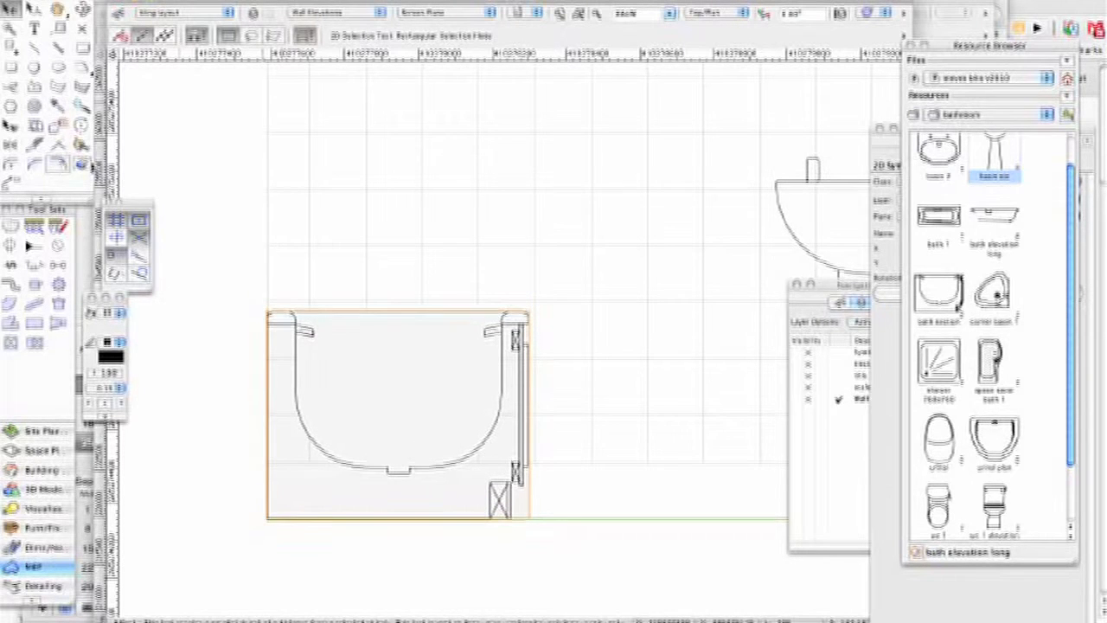
Snap the bath section onto the floor line and tile grid, then select it
click(398, 415)
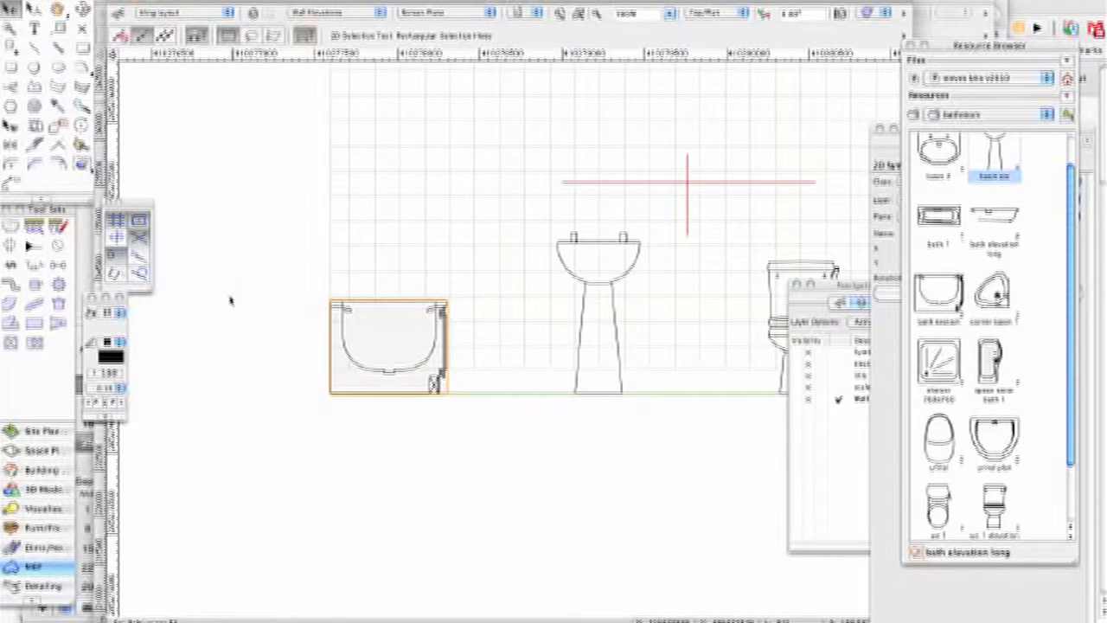
click(388, 342)
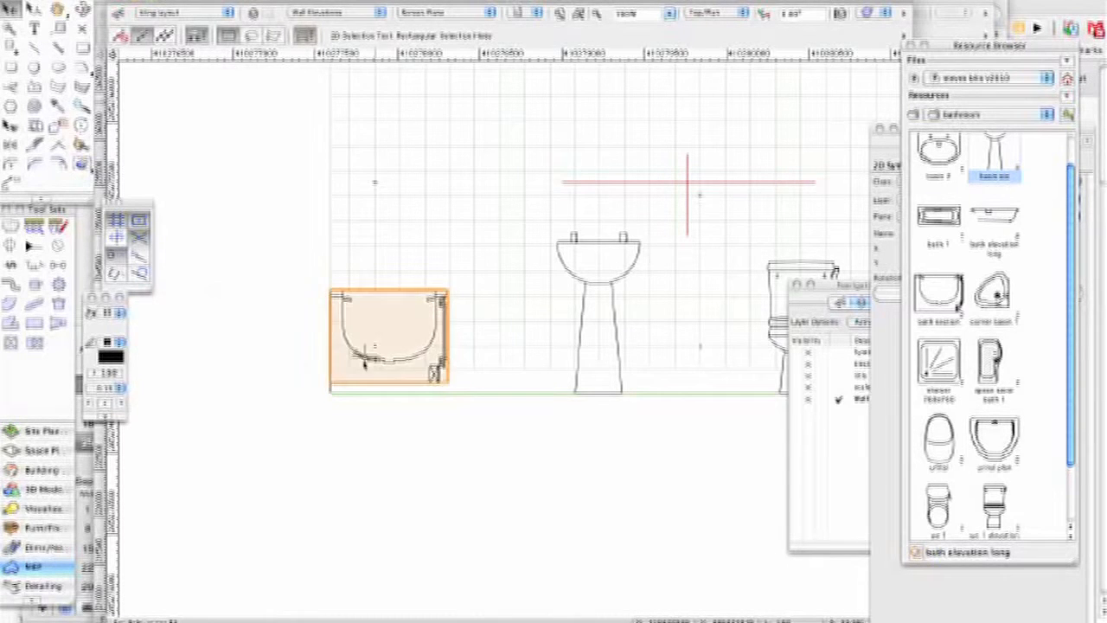